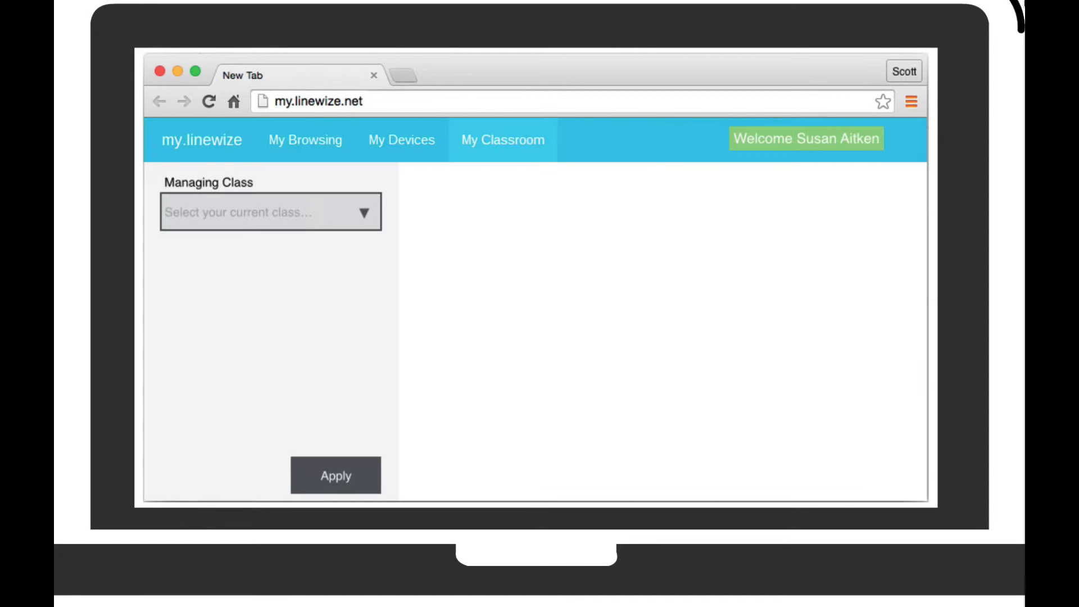
pyautogui.click(269, 211)
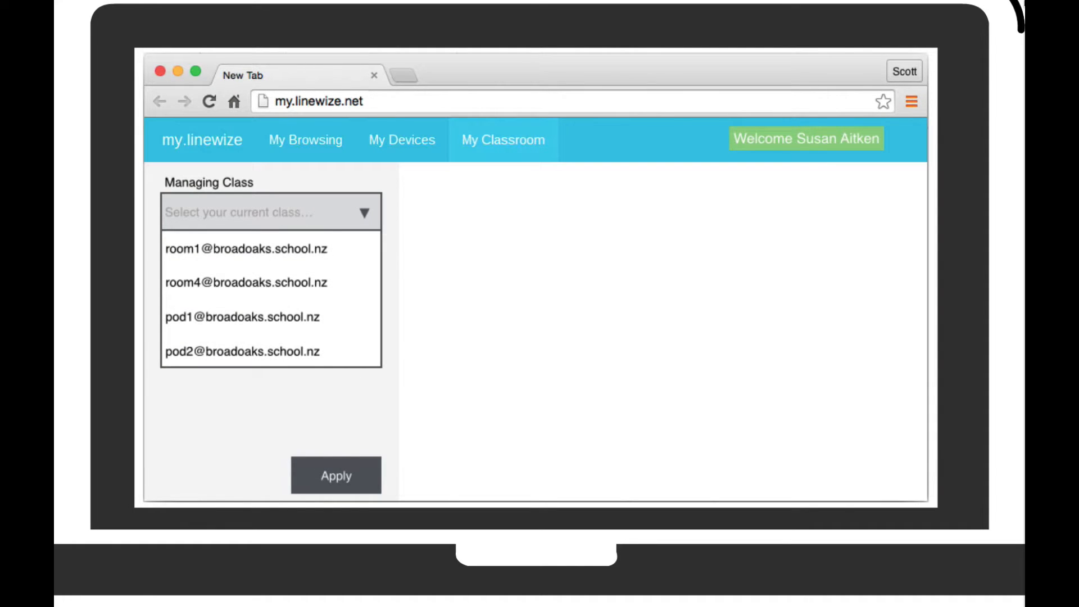
pyautogui.click(245, 282)
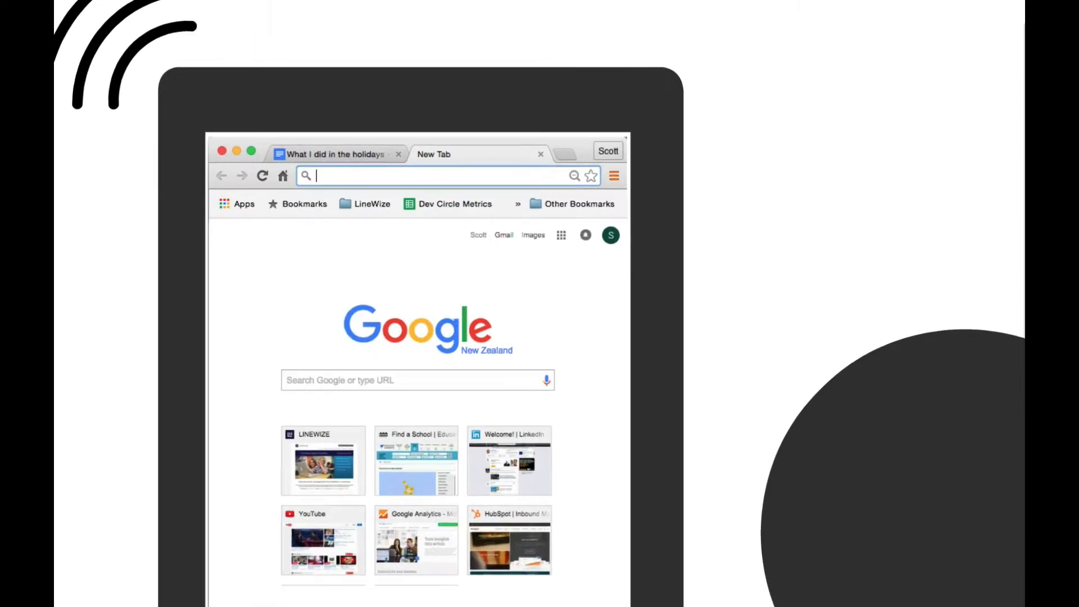
pyautogui.write('www.addictinggames.com')
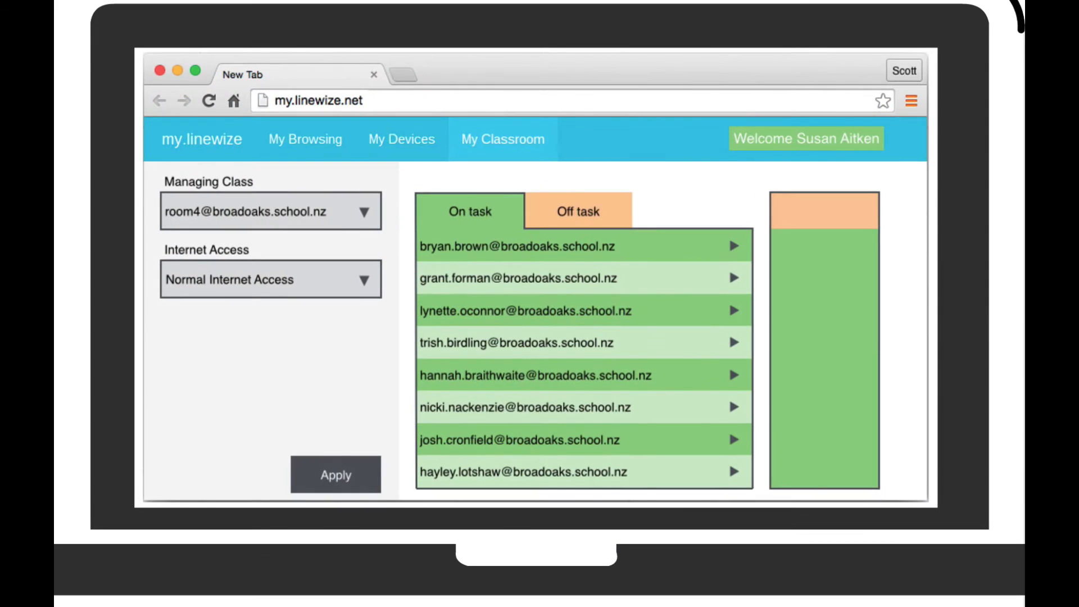
# Open the off-task student's Internet Usage and view the Websites list.
pyautogui.click(576, 210)
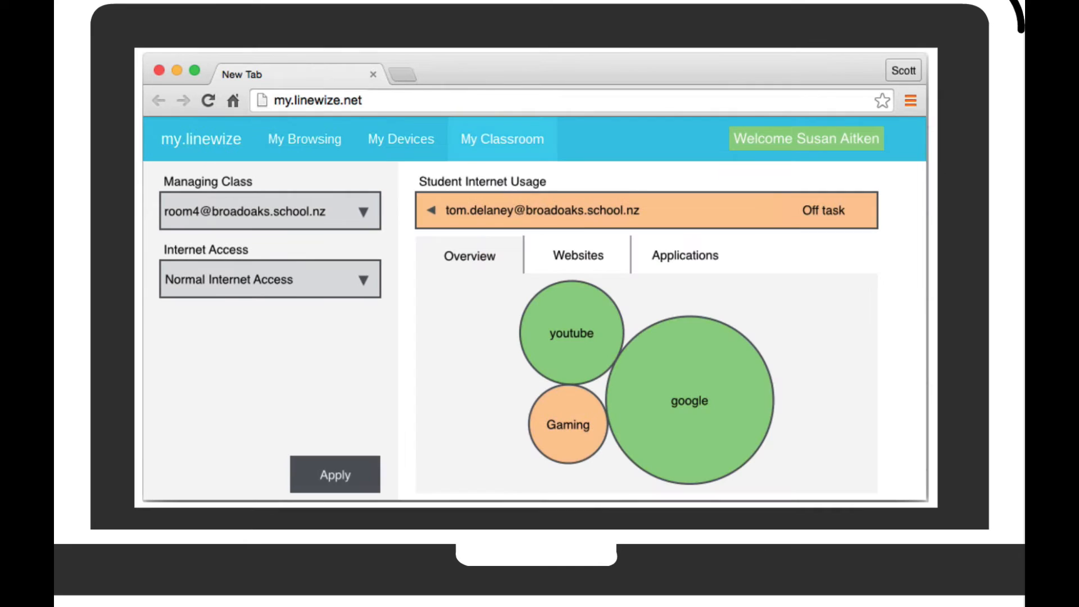
pyautogui.click(577, 255)
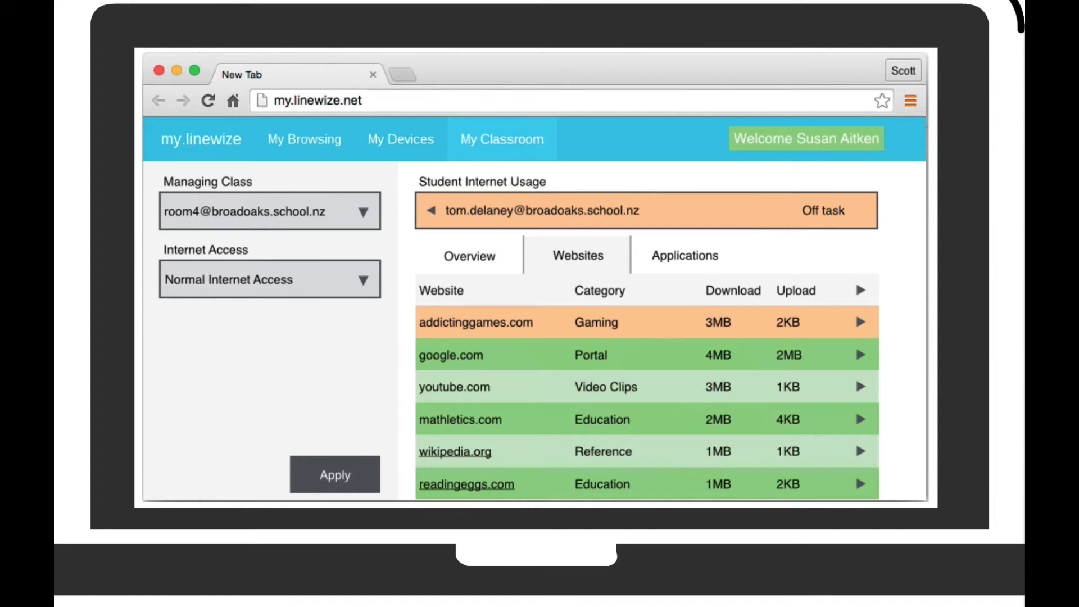
pyautogui.click(684, 255)
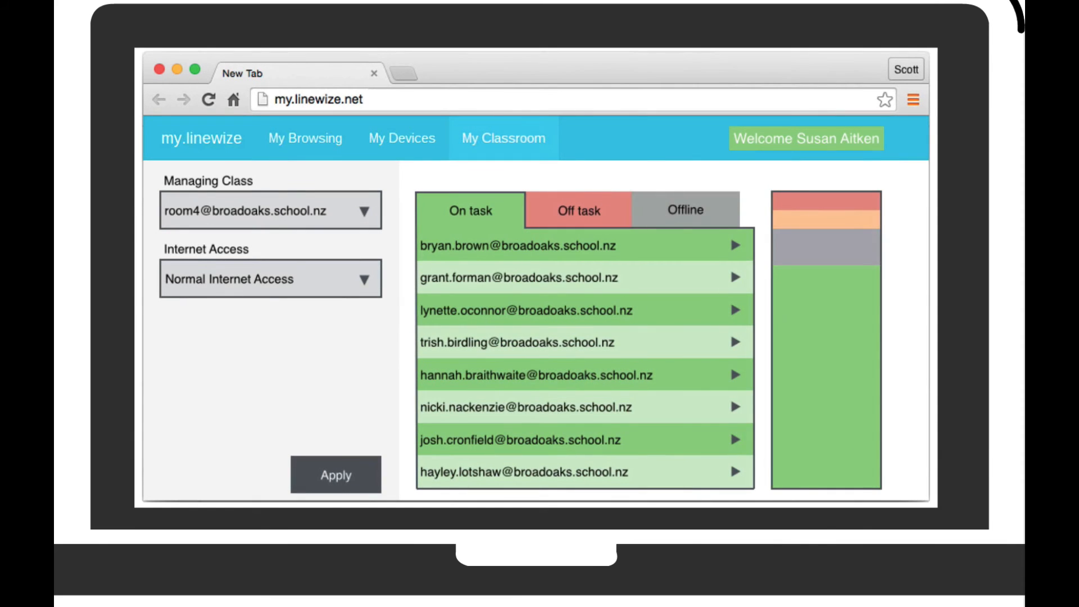
# Switch the room4 student list to the Offline tab.
pyautogui.click(685, 210)
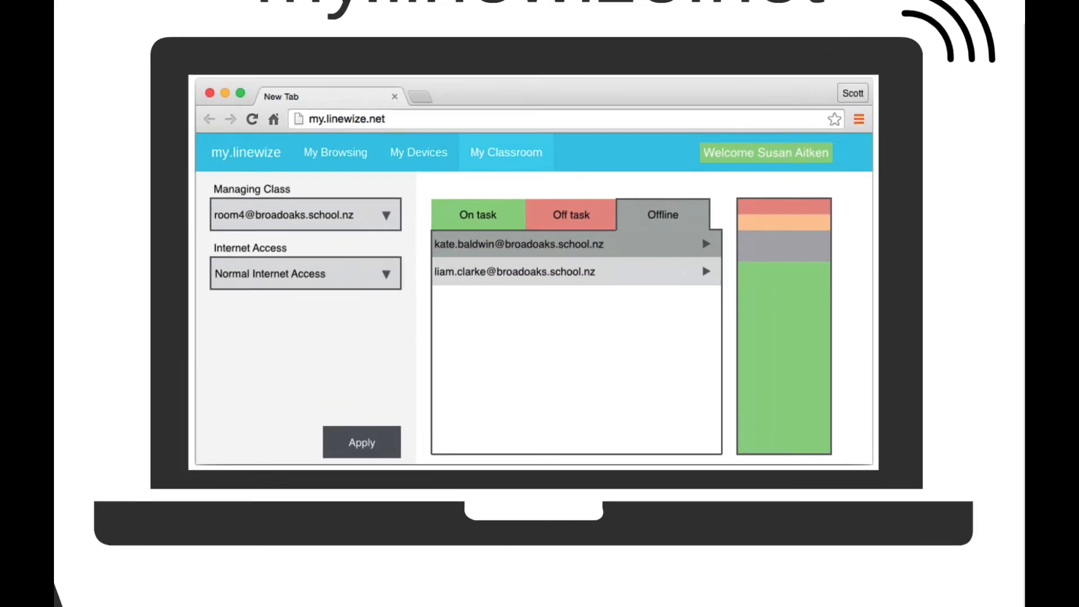